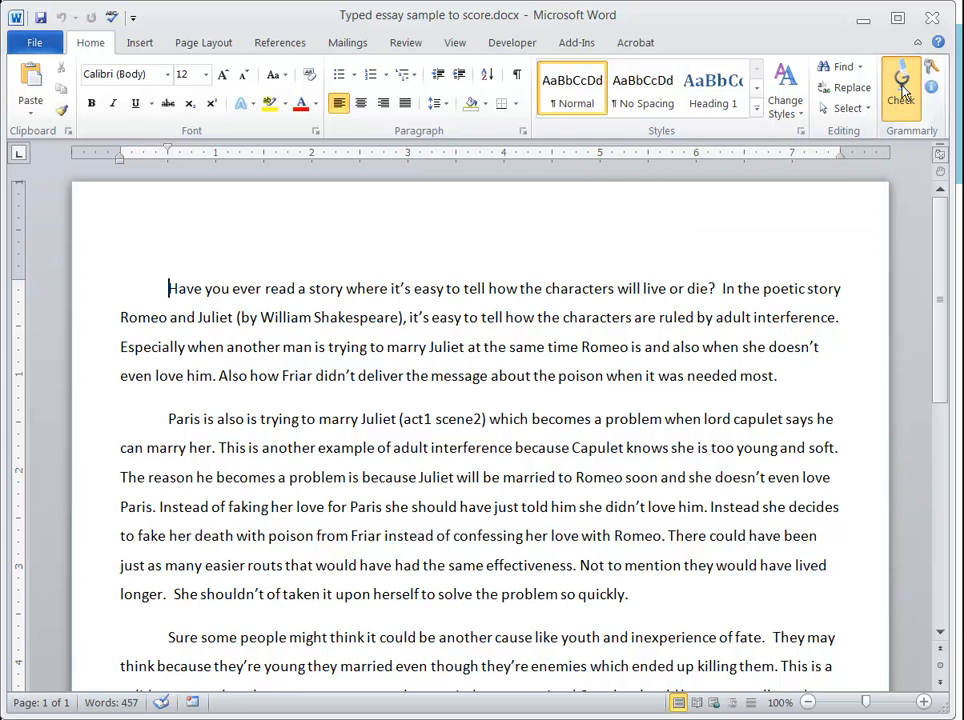
Step: Run the Grammarly check on the Romeo and Juliet essay from the Home ribbon
left_click(900, 84)
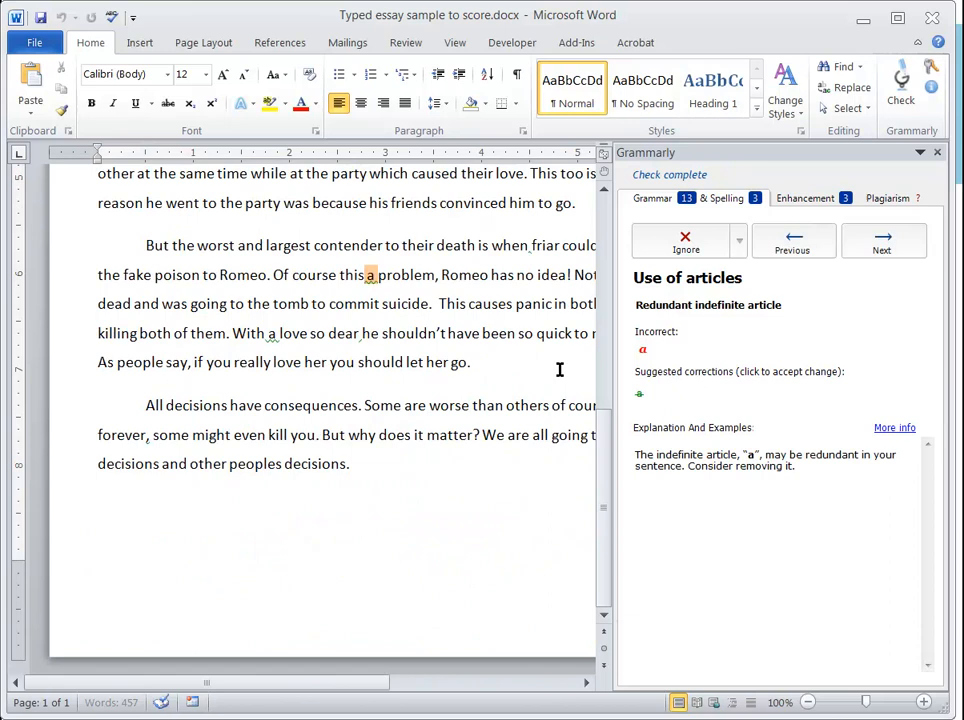
mouse_move(686, 244)
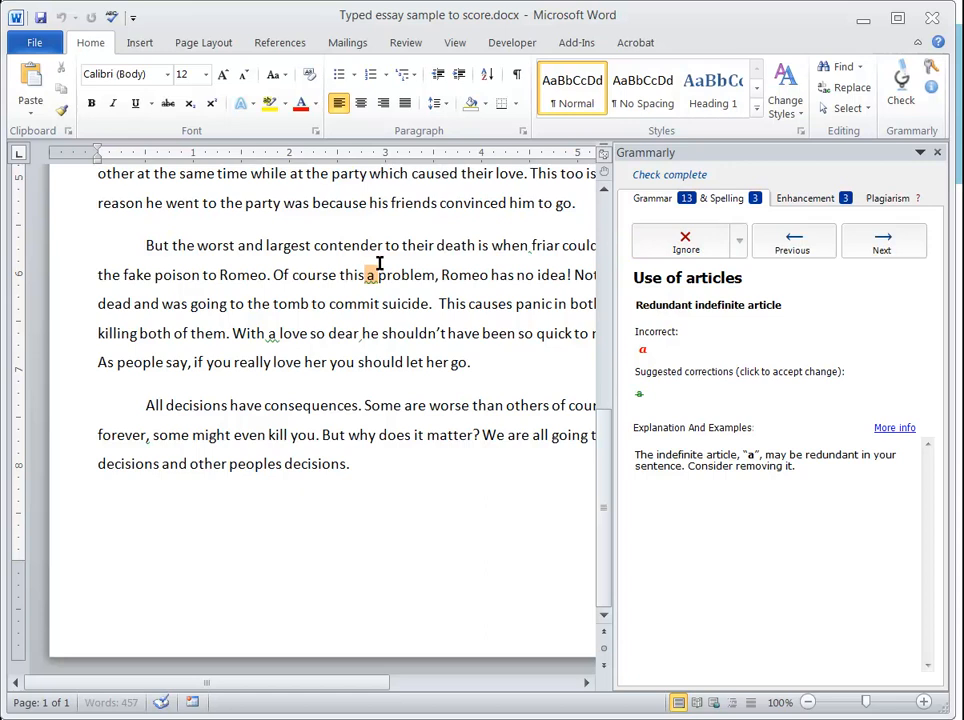
left_click(882, 242)
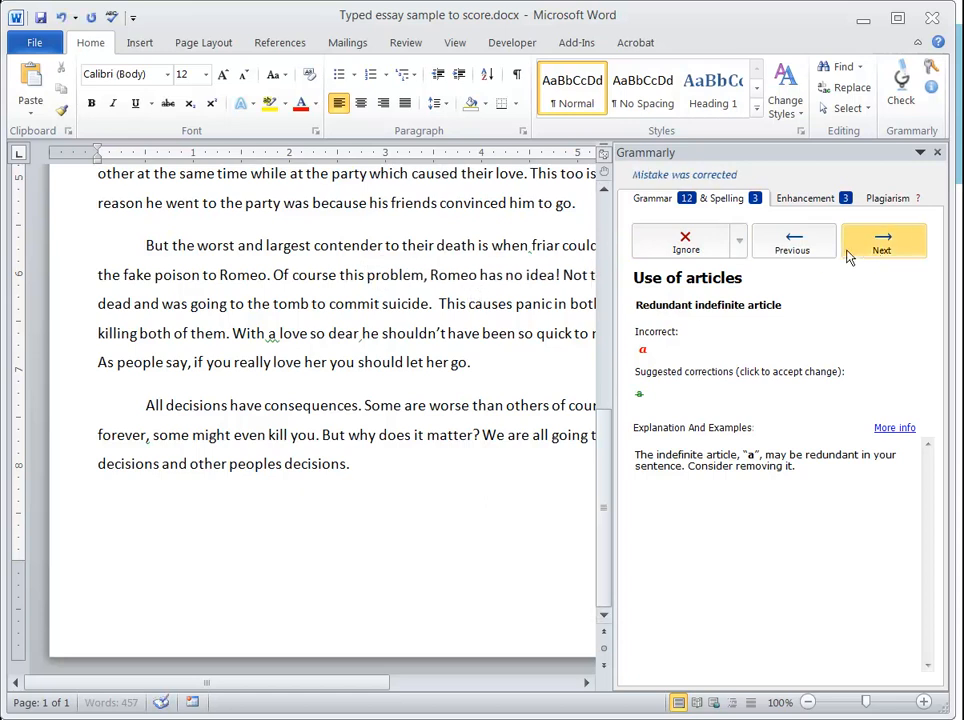
Step: Accept removing the redundant 'a' and advance to the missing-comma-after-Also suggestion
left_click(882, 242)
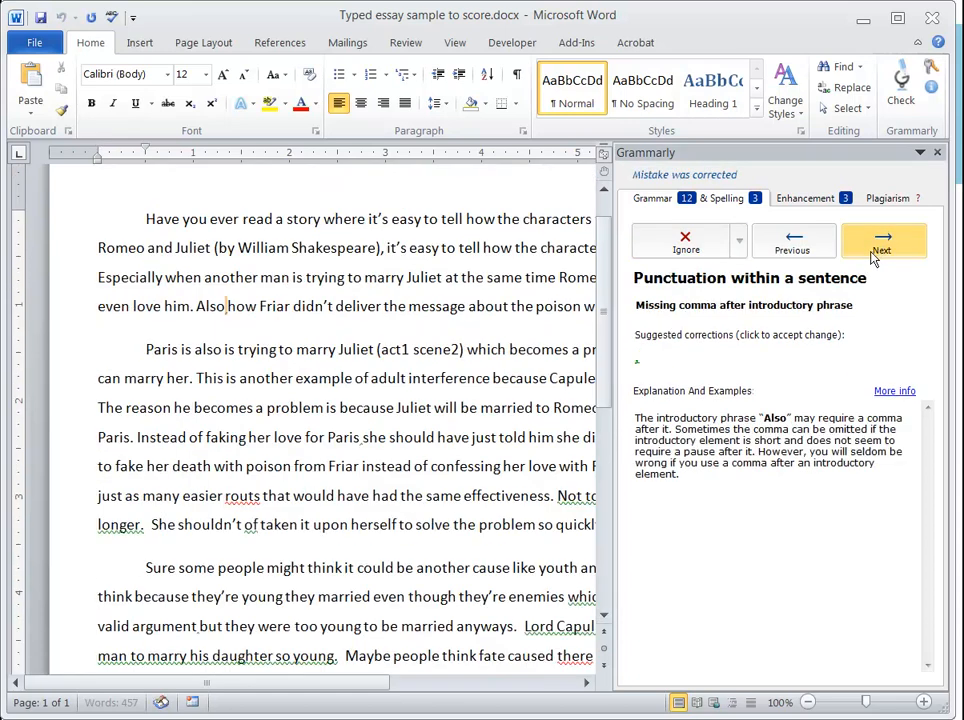
left_click(882, 240)
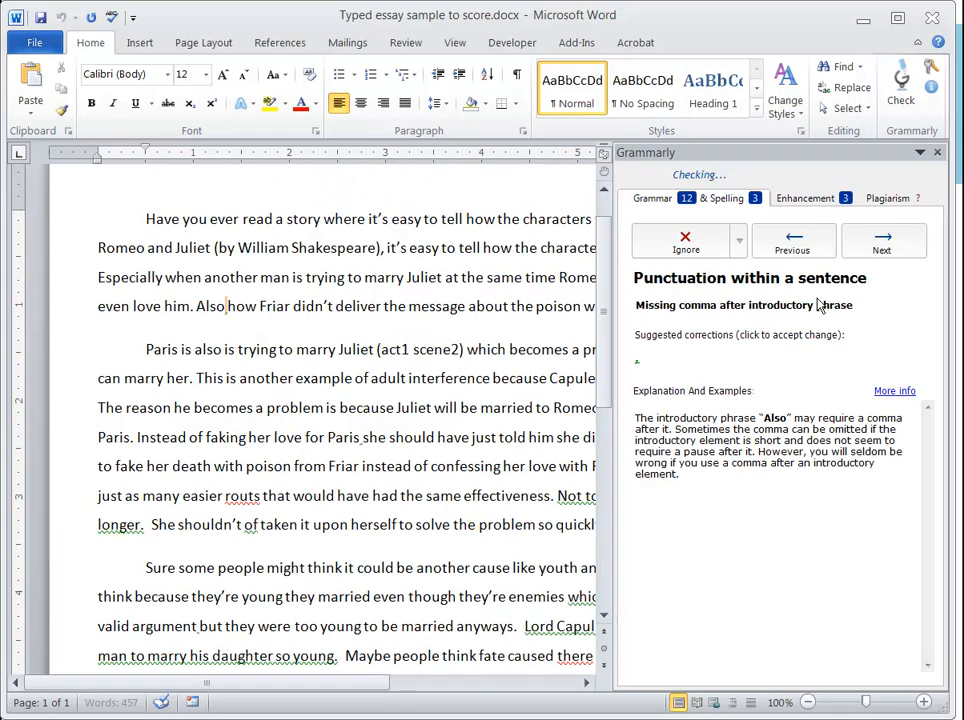